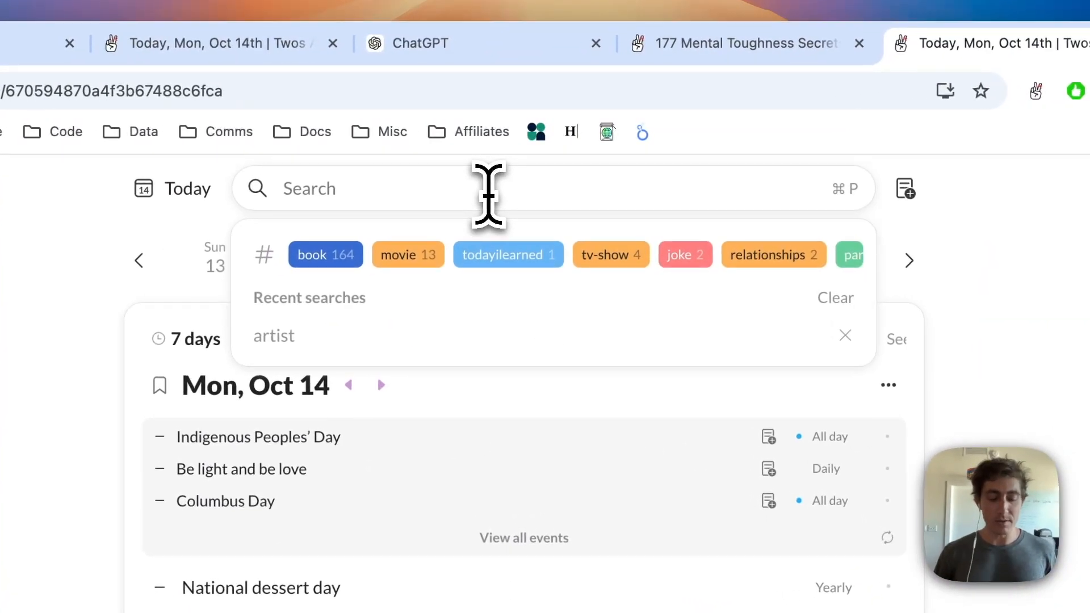
Search 'ruth' and open the 2023 books list from the Ruthless Elimination of Hurry result.
type("ruth")
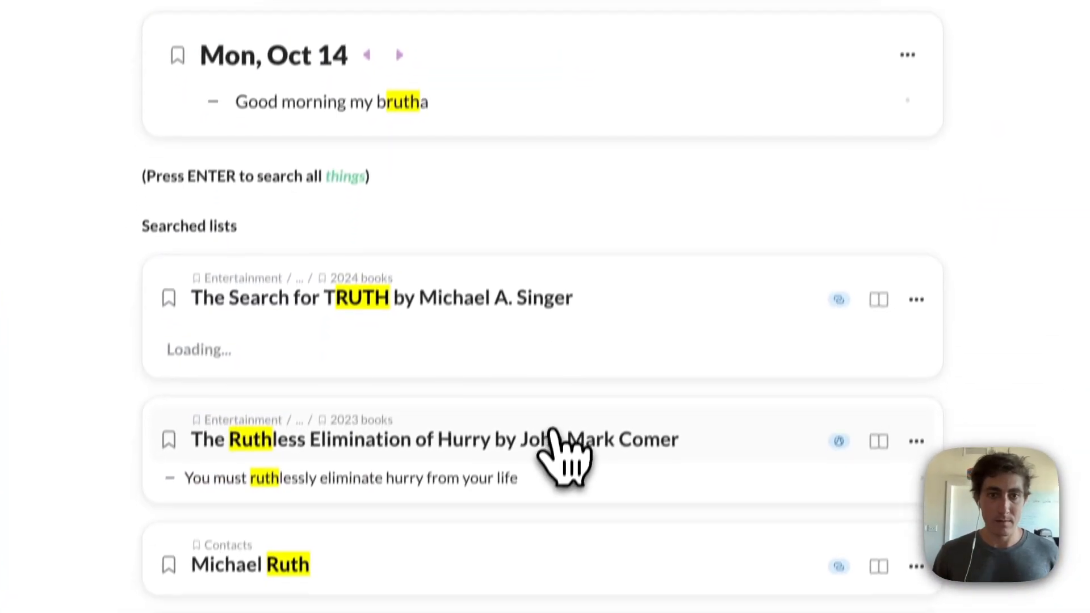
left_click(435, 439)
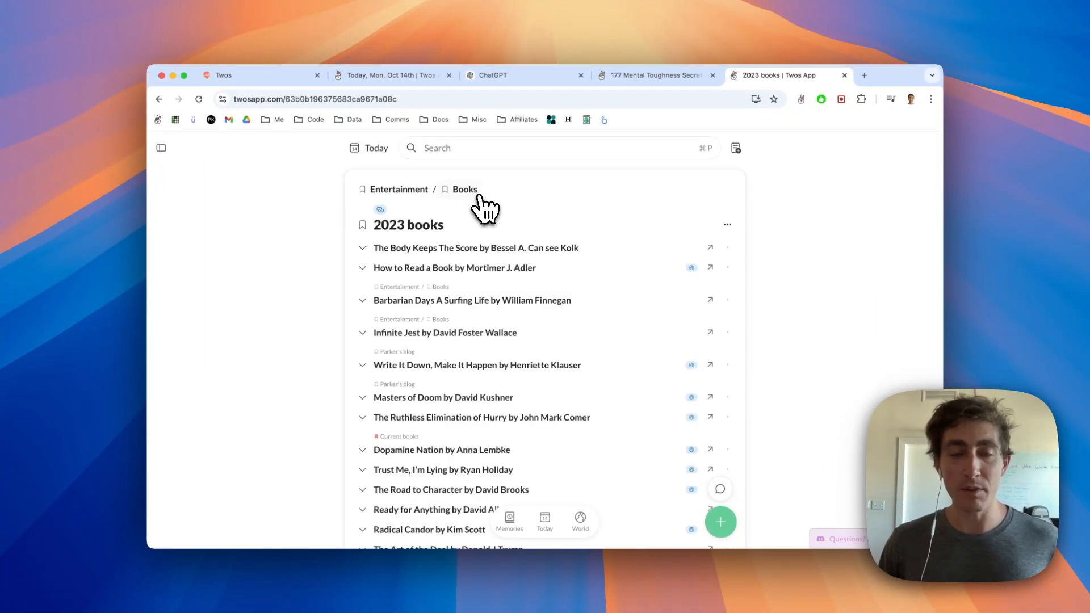
scroll("down", 3)
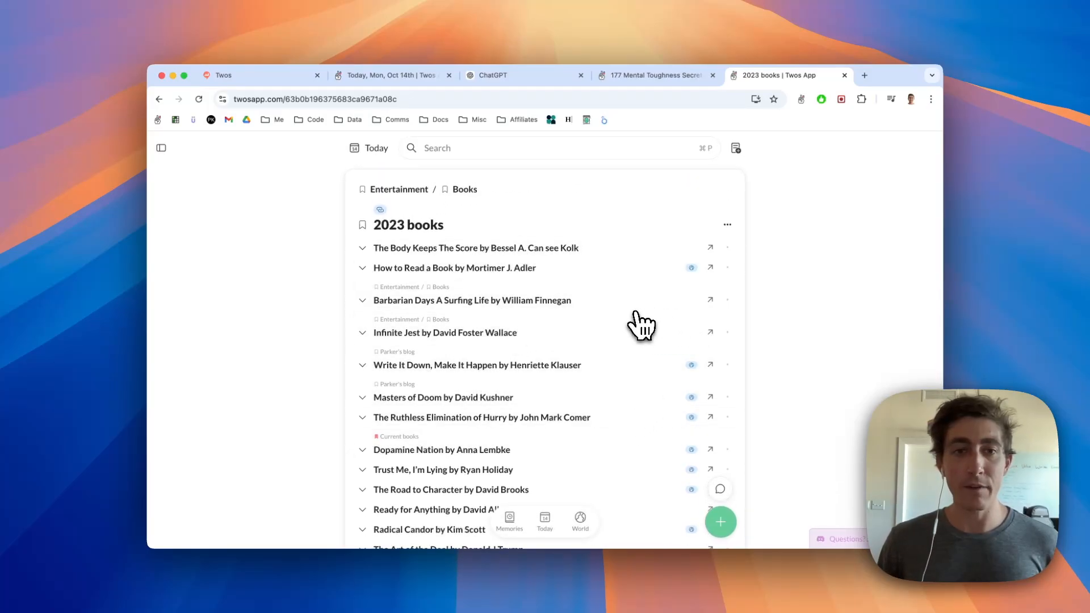
mouse_move(731, 250)
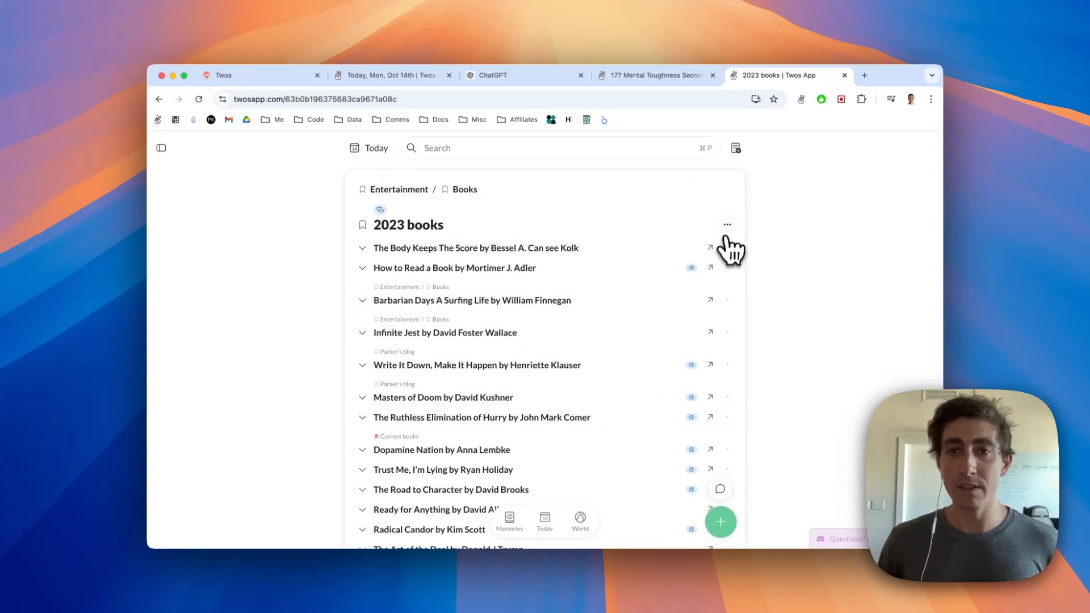
Switch the 2023 books list to the Grid layout and browse its cover cards.
left_click(727, 225)
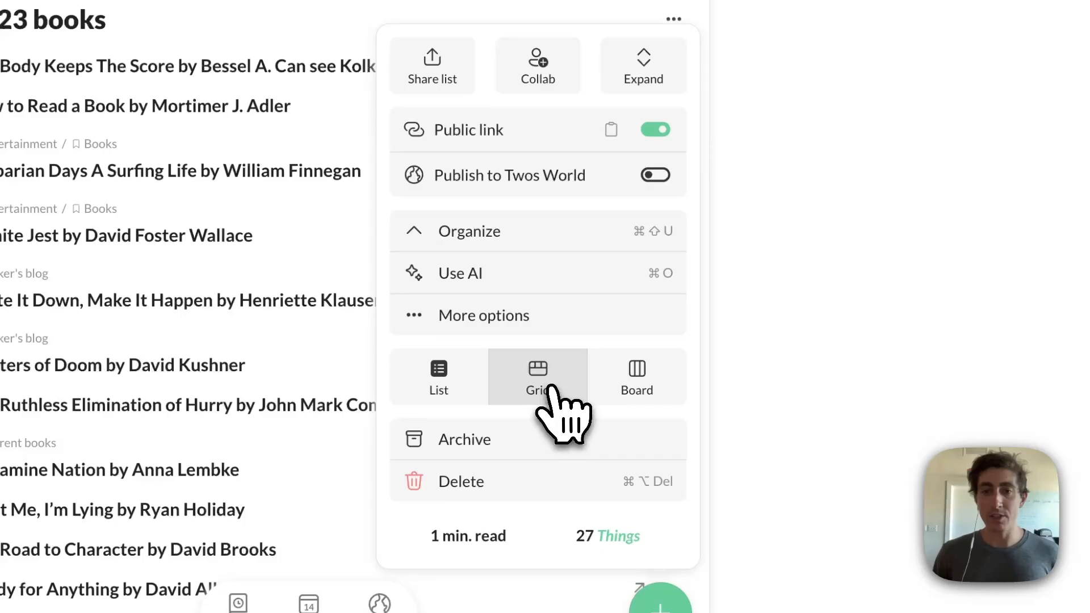
left_click(537, 377)
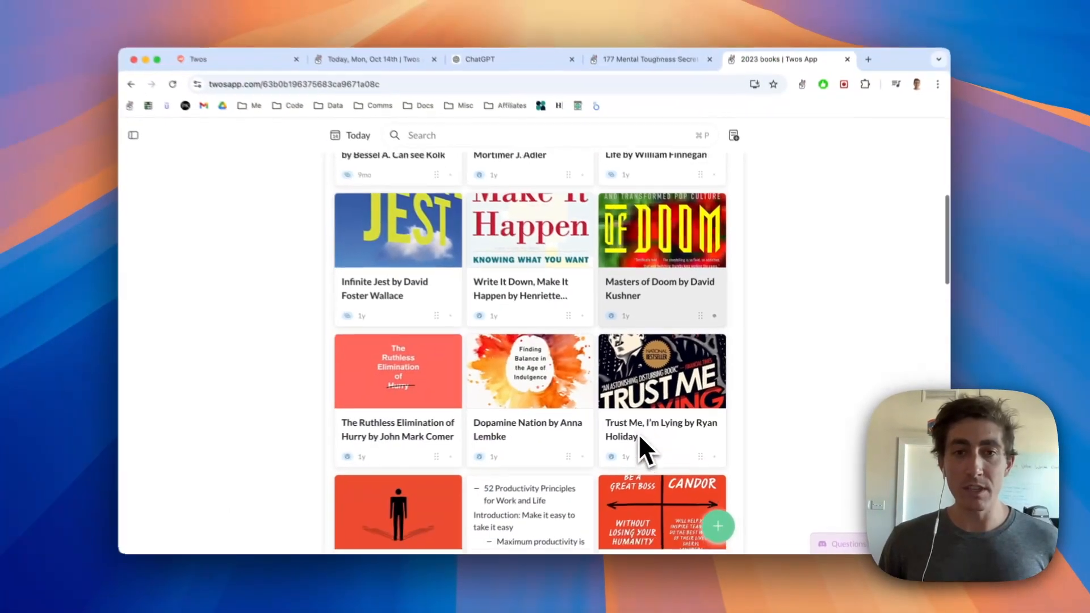
scroll("down", 3)
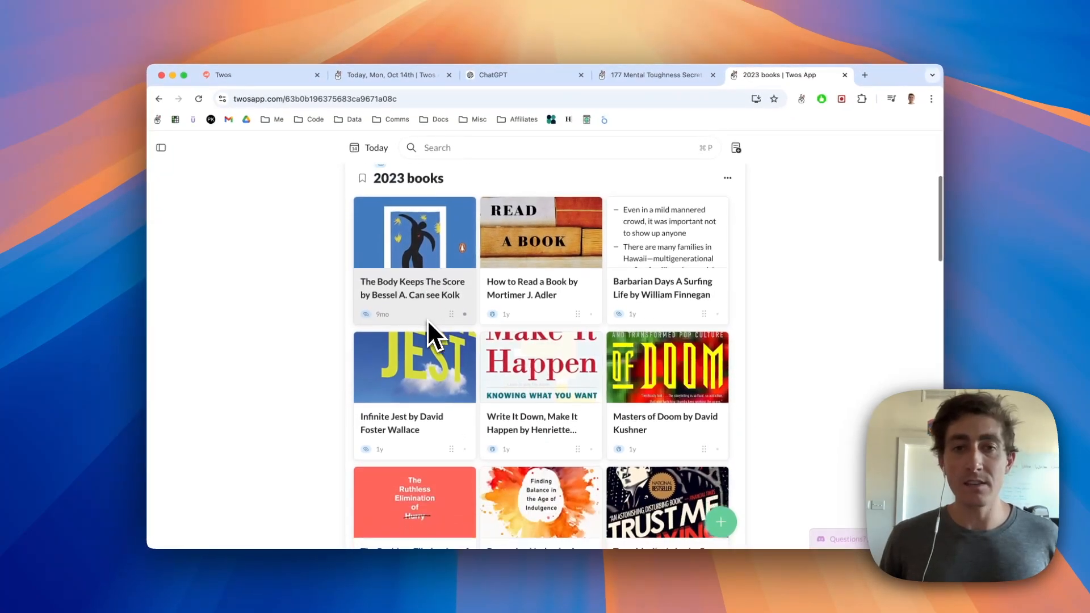
scroll("down", 3)
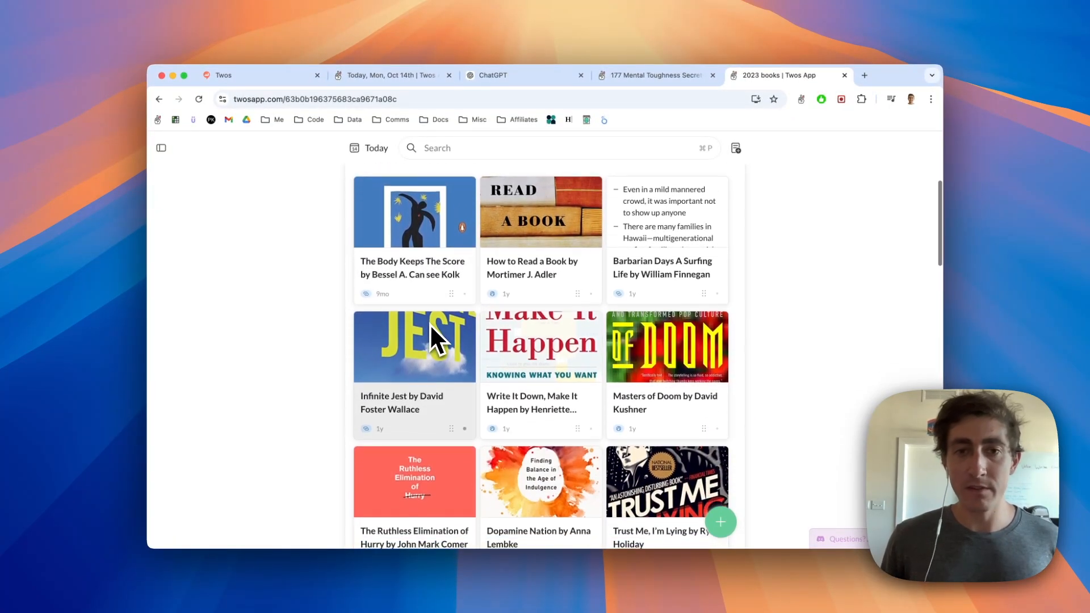
scroll("down", 3)
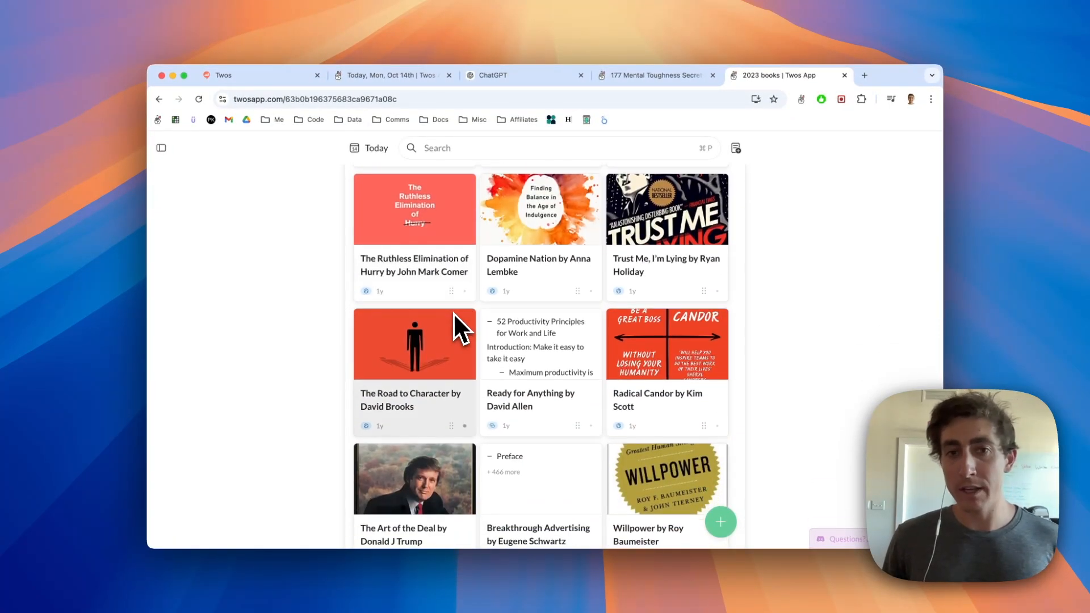
scroll("down", 3)
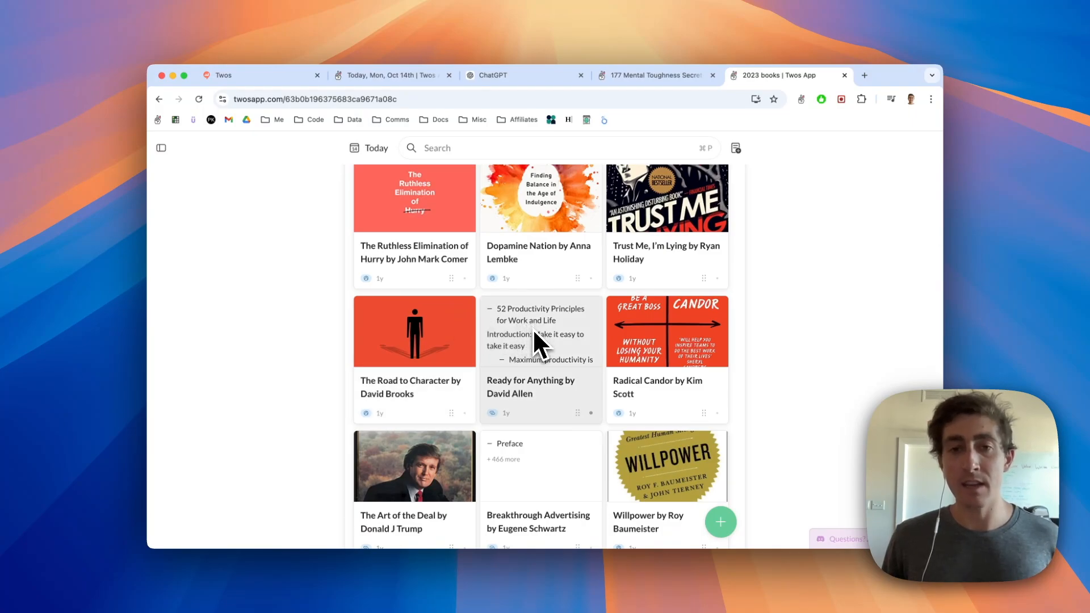
scroll("down", 3)
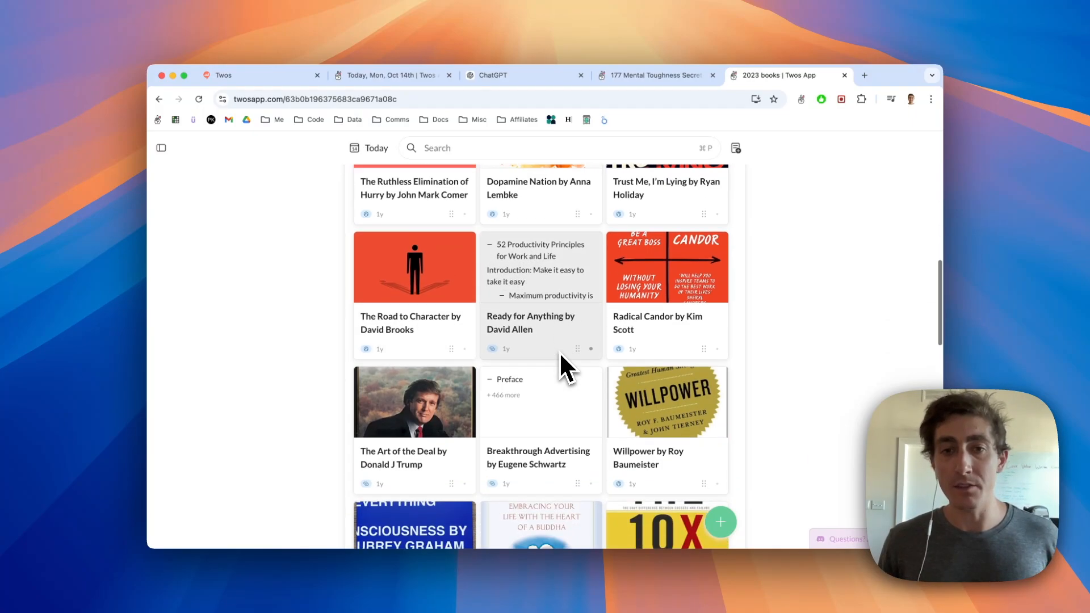
scroll("down", 3)
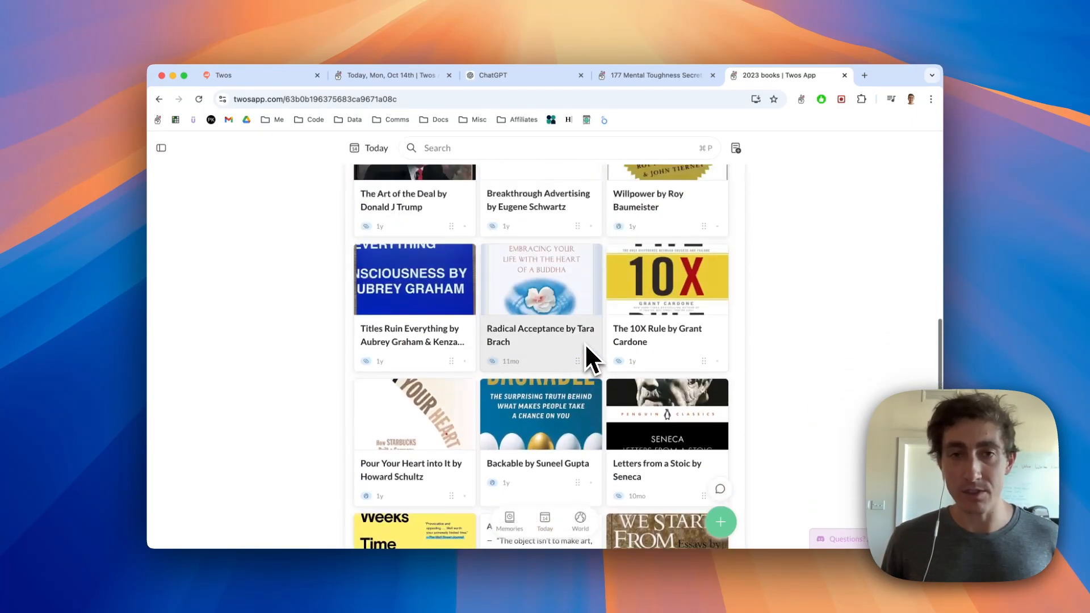
scroll("up", 3)
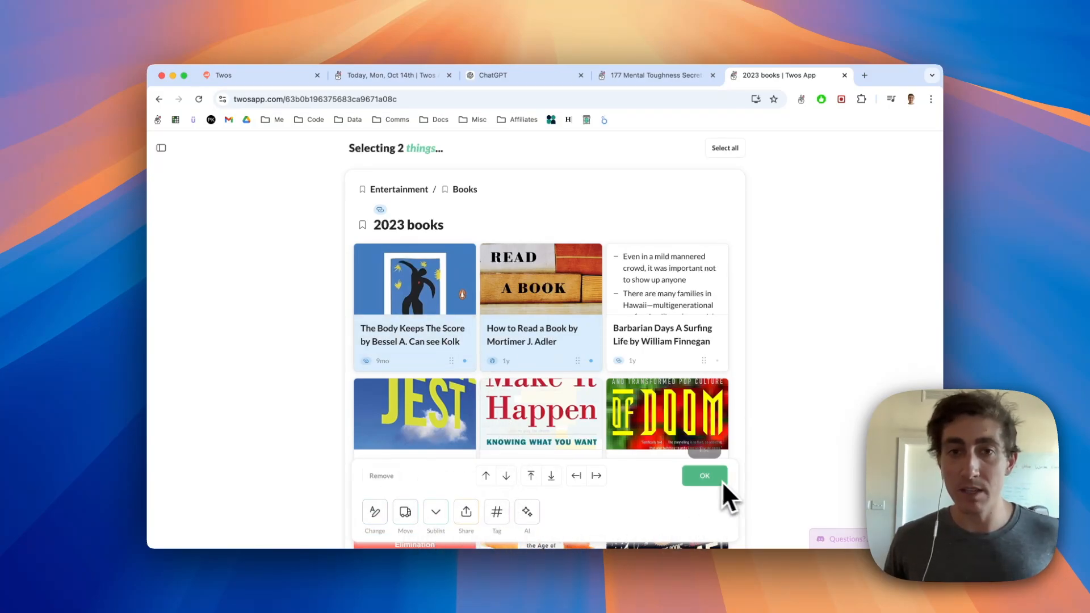
Reorder so 'Write It Down, Make It Happen' is first and 'The Body Keeps The Score' third.
left_click(704, 476)
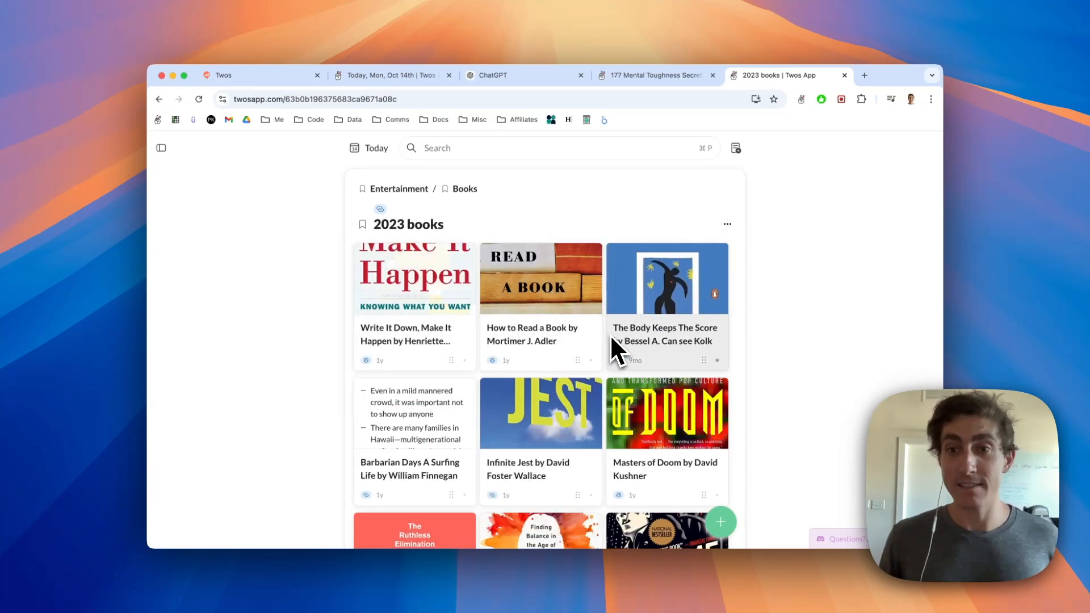
left_click(727, 224)
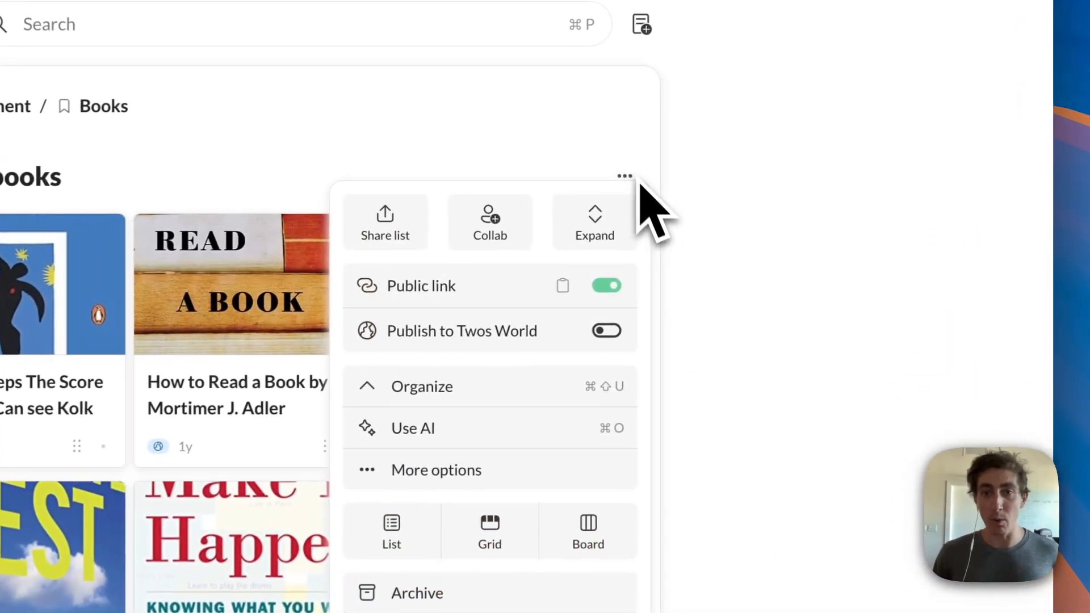
left_click(594, 222)
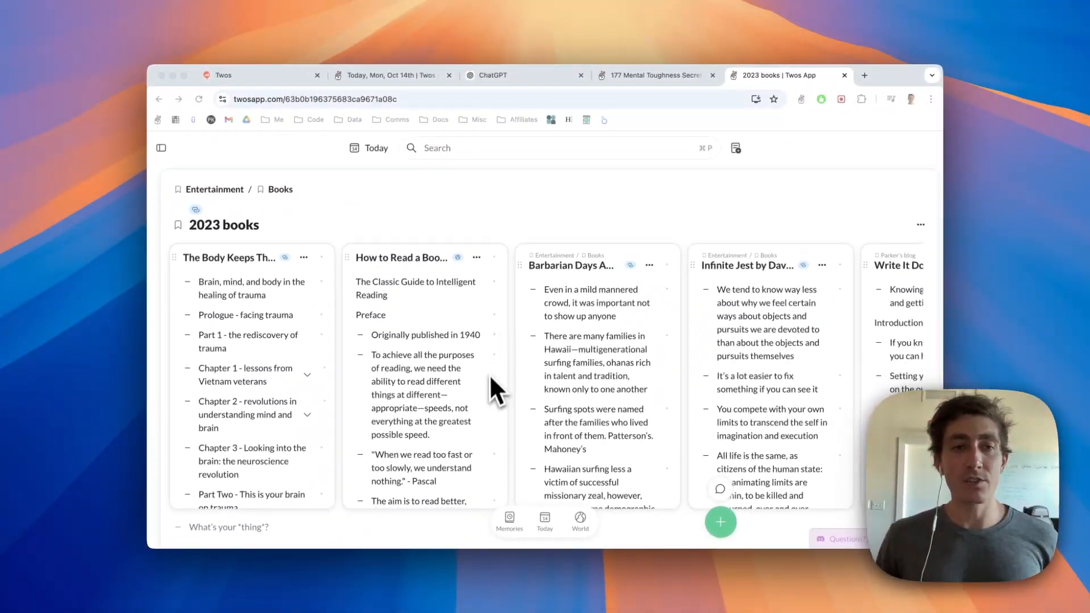
mouse_move(313, 407)
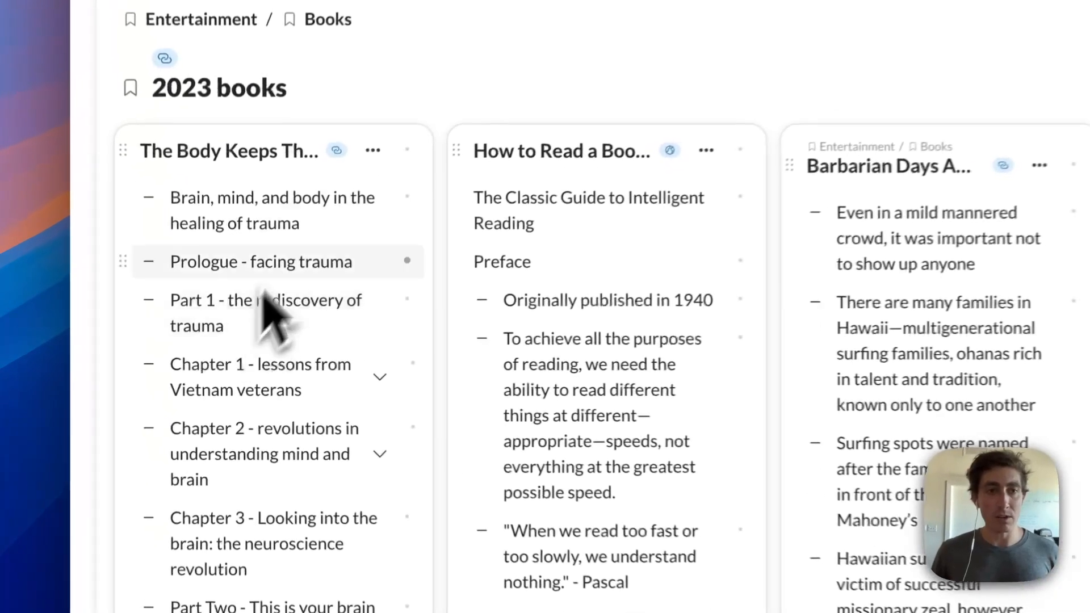
scroll("down", 3)
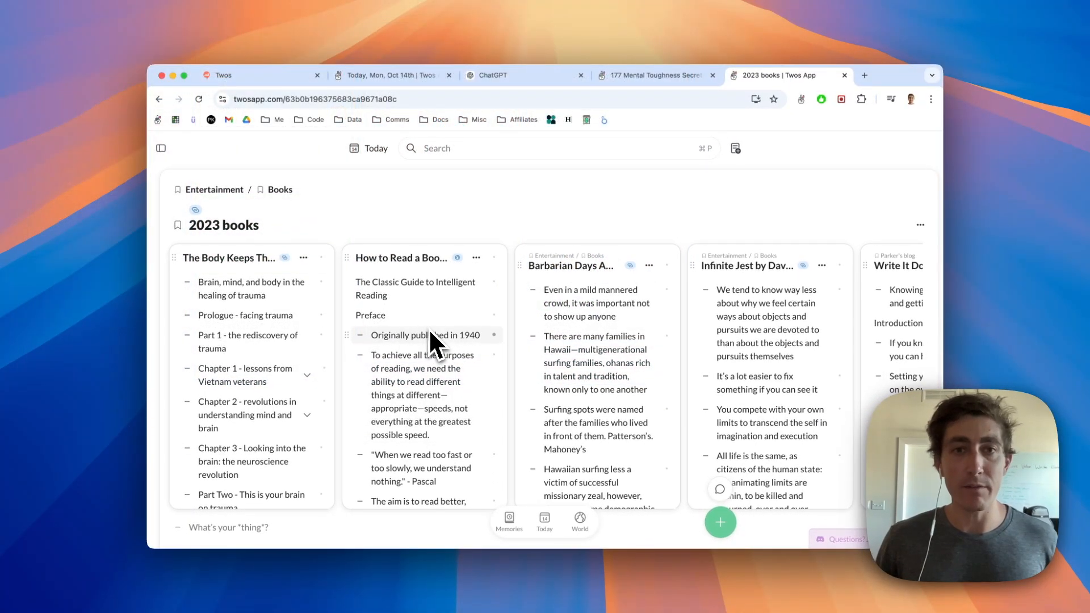
scroll("right", 3)
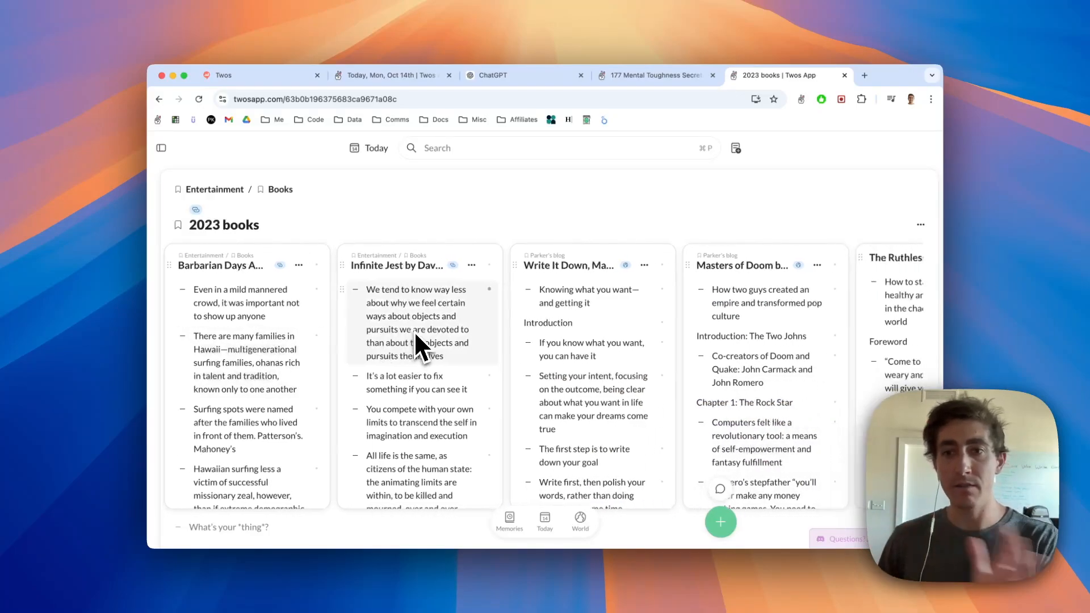
scroll("left", 3)
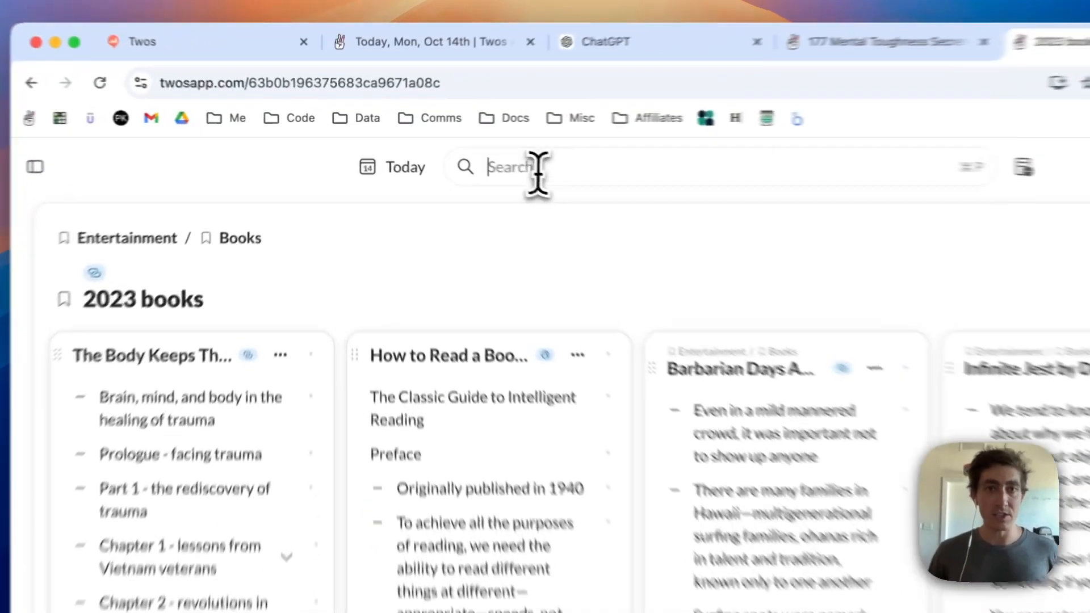
Search 'dev bo', open the Dev board kanban and open its Done column as its own list.
type("dev boa")
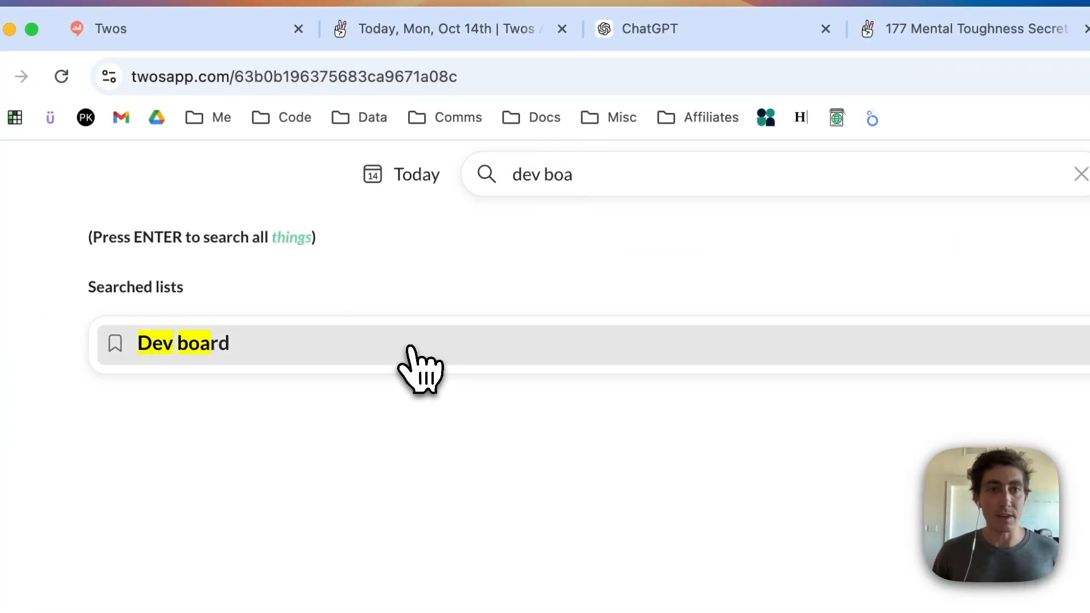
left_click(183, 343)
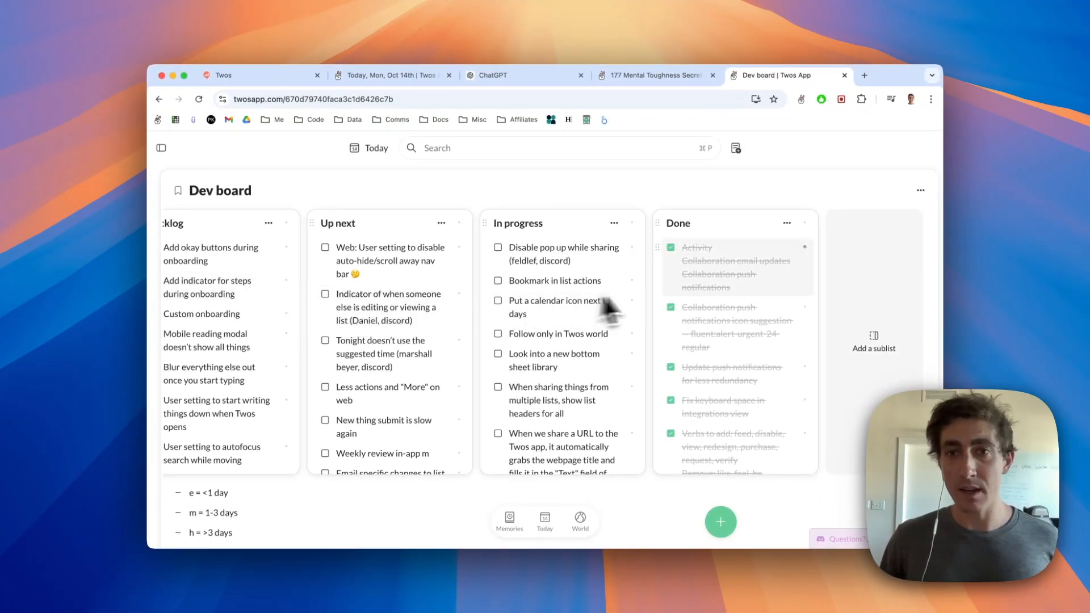
left_click(497, 247)
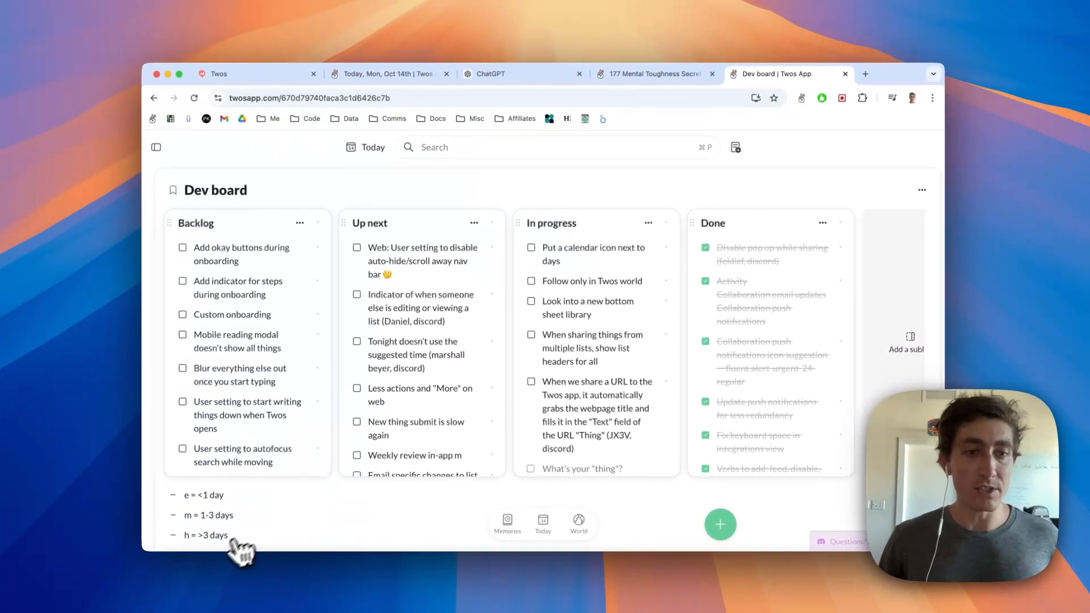
scroll("down", 3)
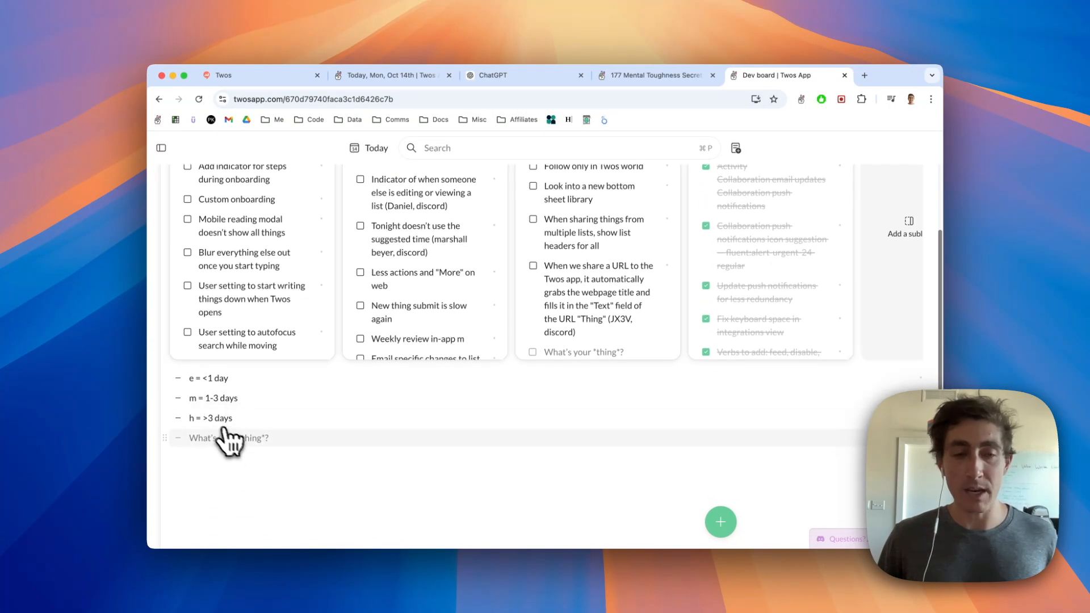
scroll("down", 3)
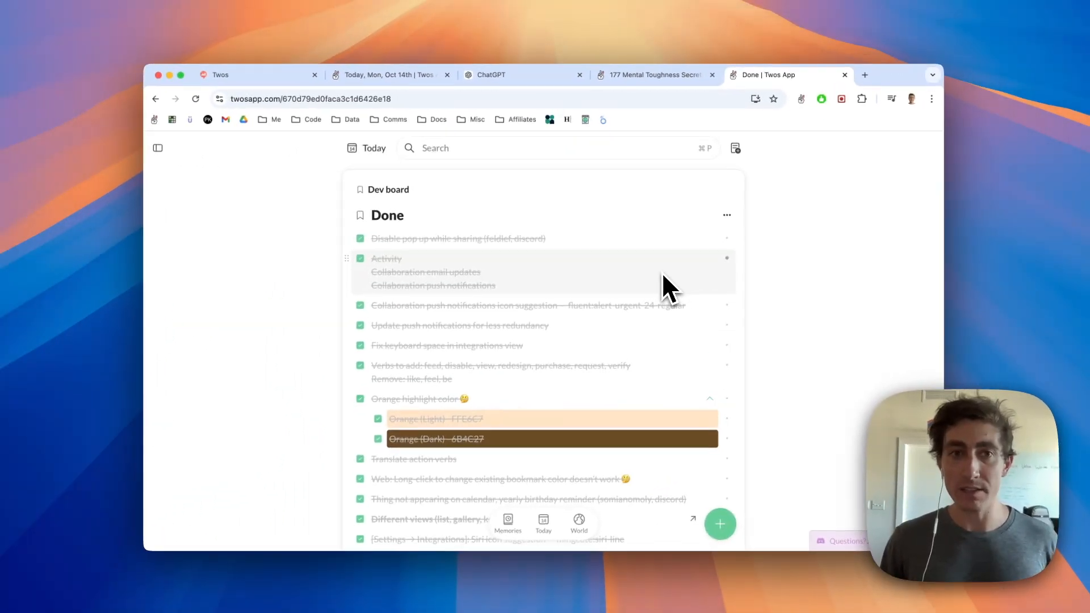
Go to today's Mon, Oct 14 list and show its More options.
left_click(727, 214)
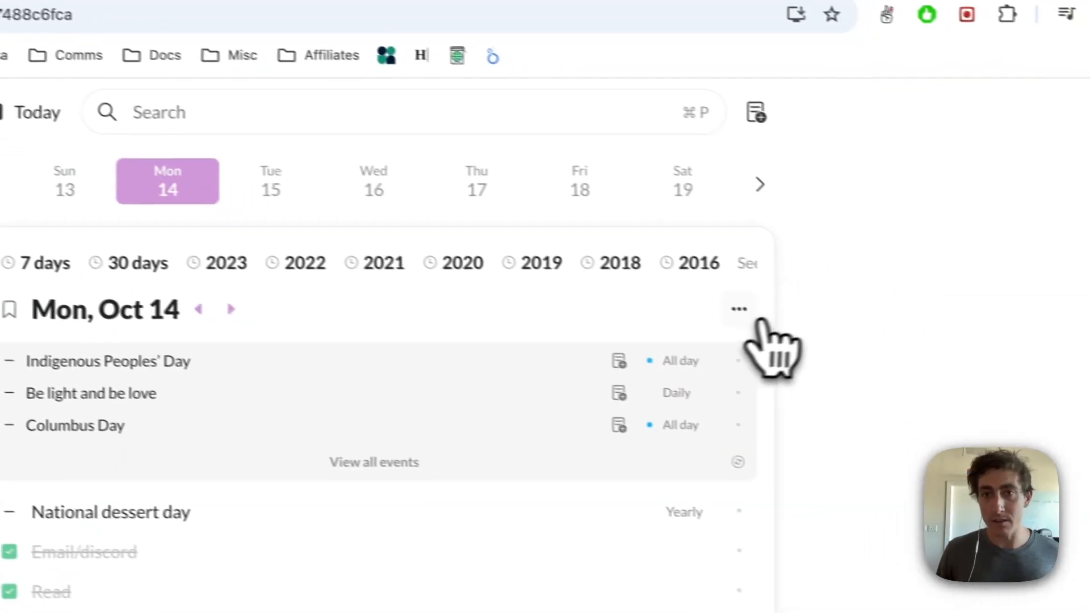
left_click(739, 309)
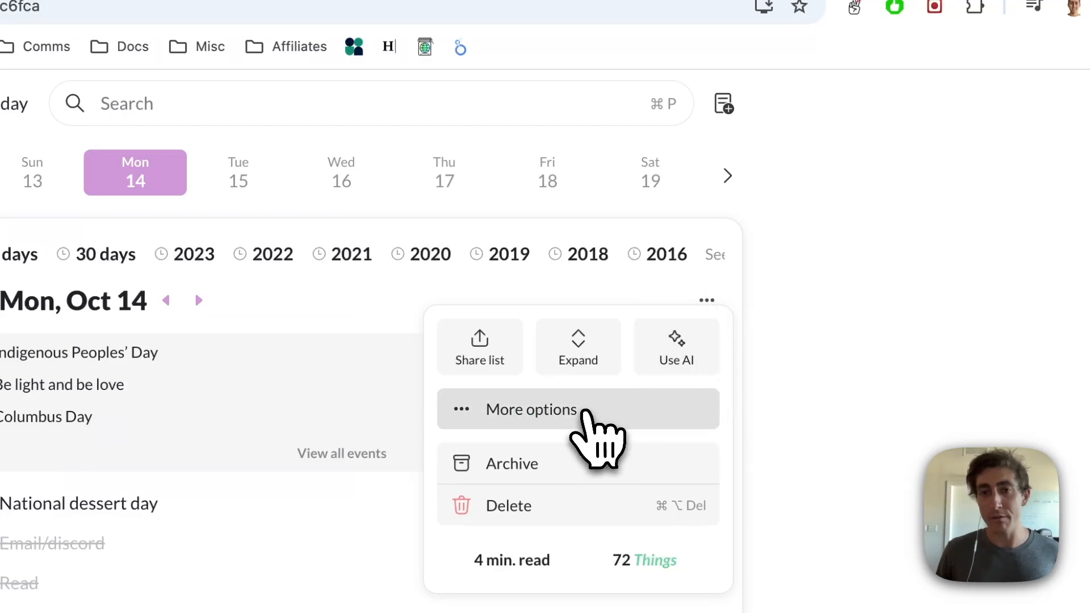
left_click(531, 409)
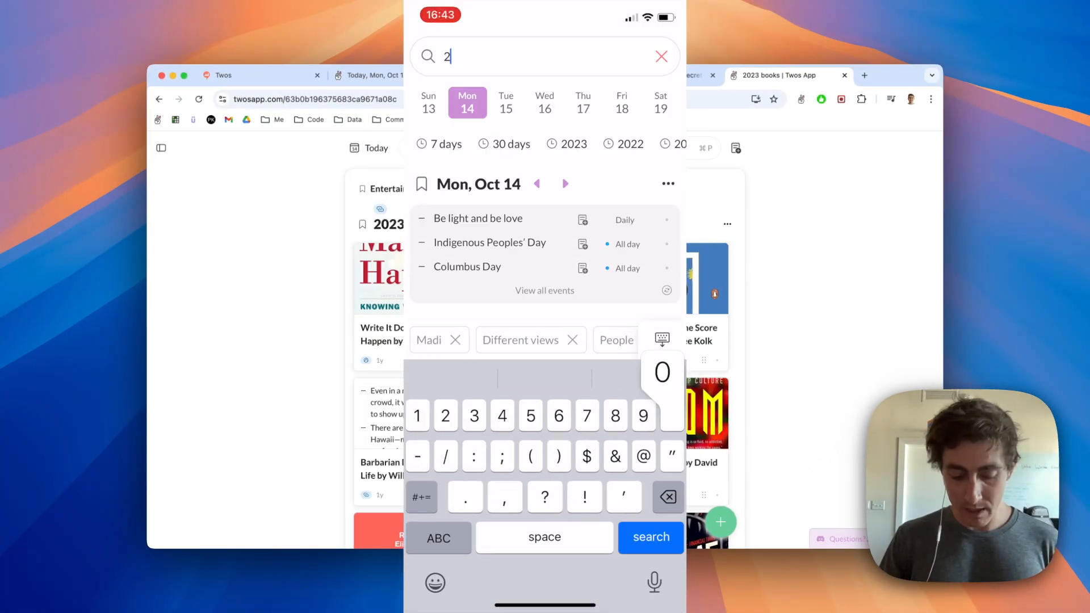
Search '2023' on the phone and open the 2023 books grid.
type("023")
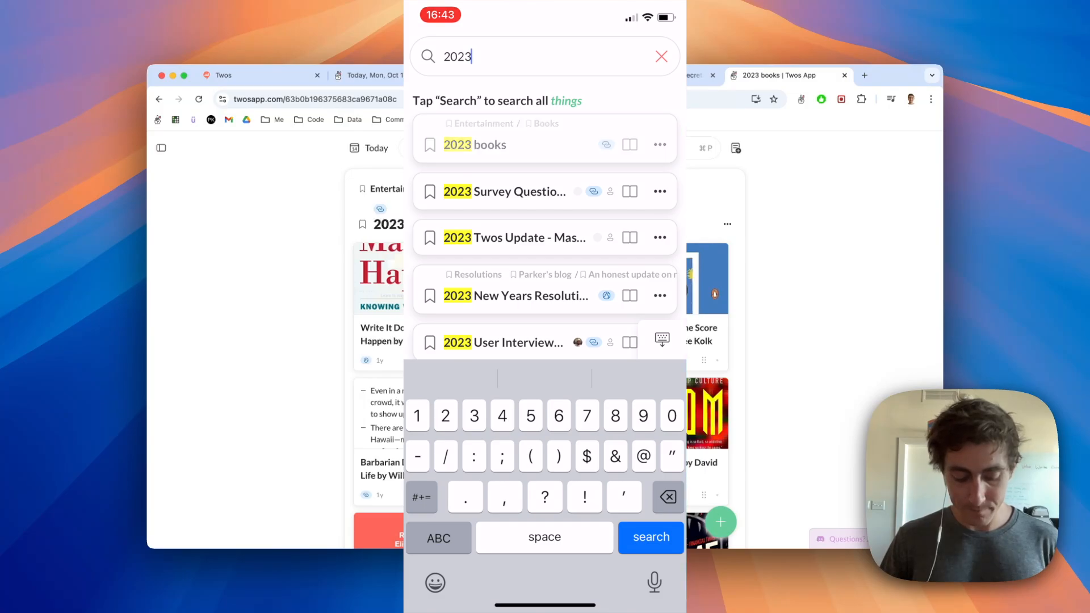
left_click(474, 145)
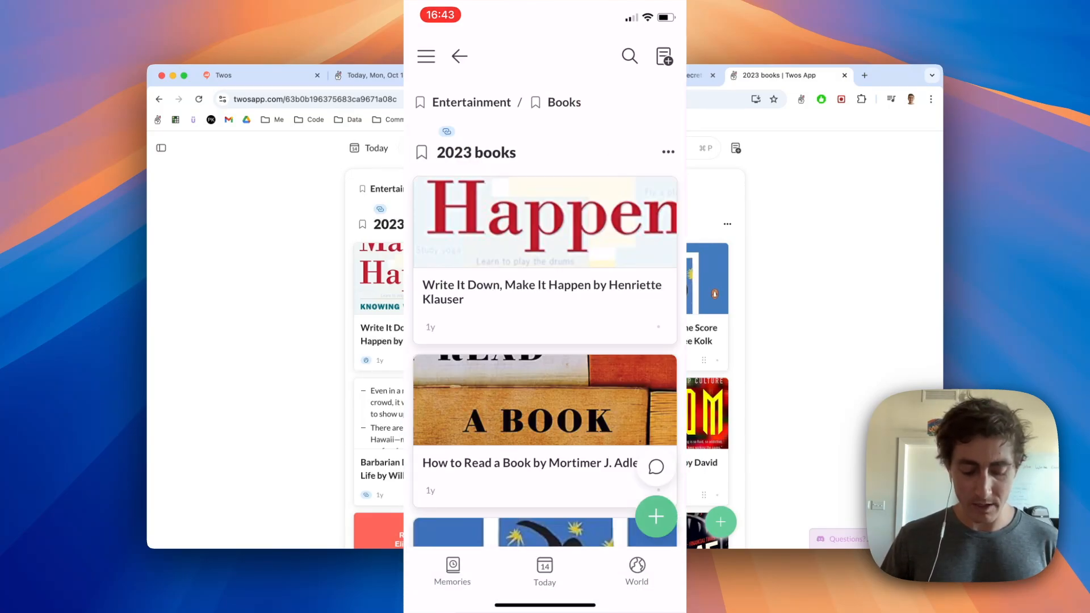
scroll("down", 3)
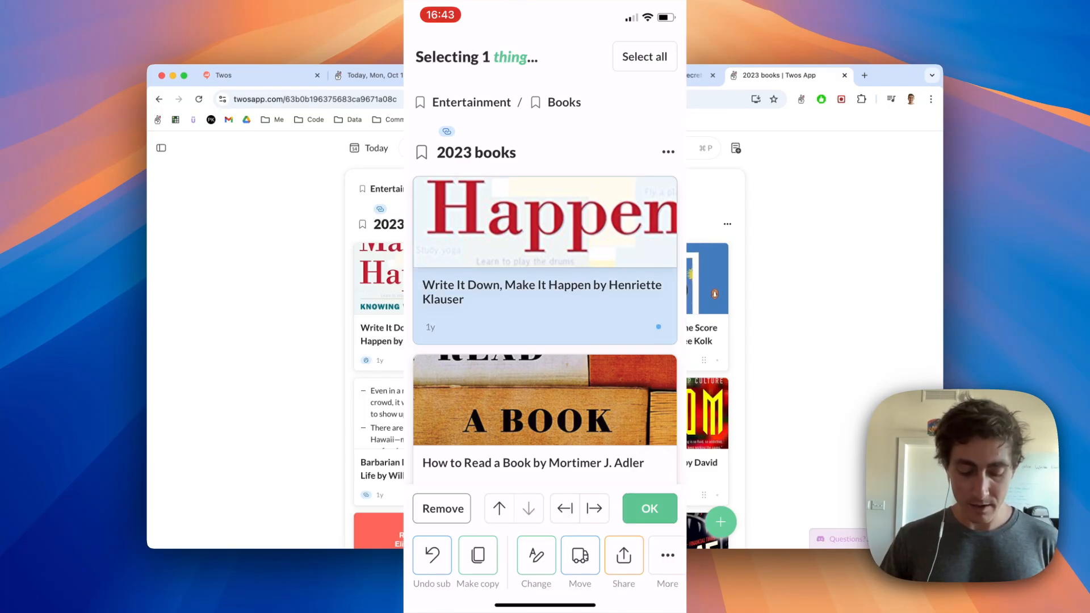
Move the 'Write It Down' card down one place, below 'How to Read a Book'.
left_click(528, 509)
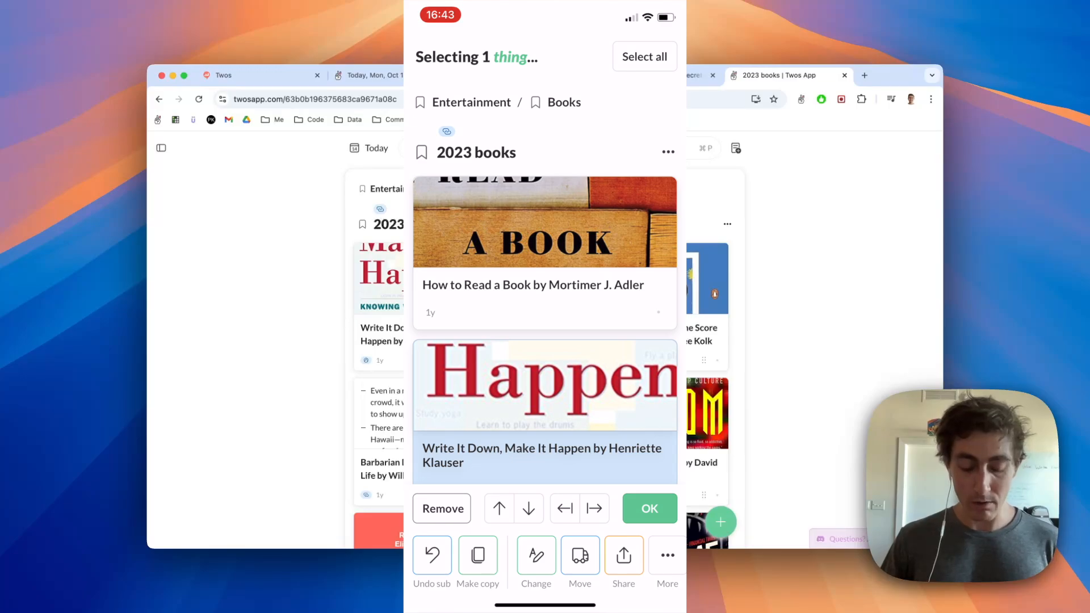
left_click(649, 509)
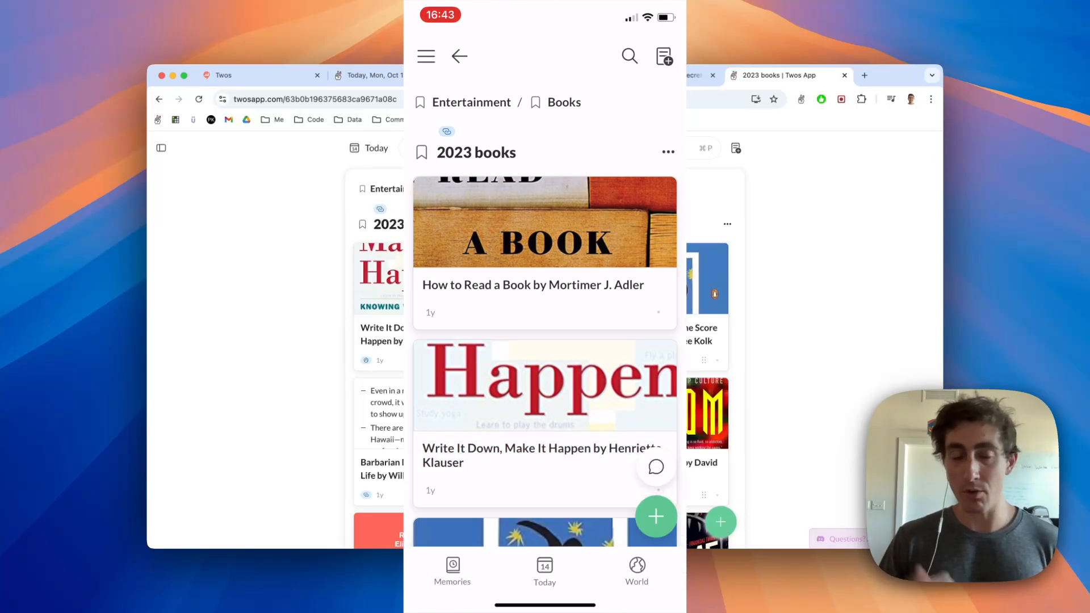